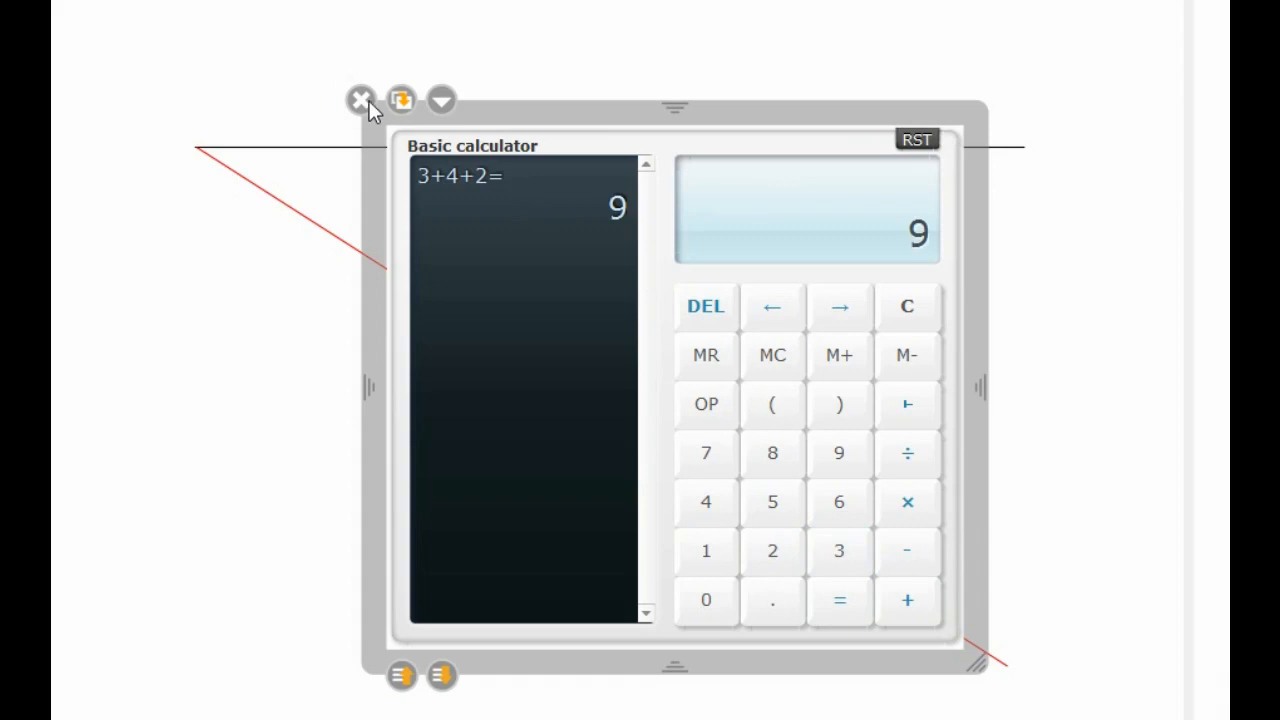
# - Close the Basic calculator widget showing 3+4+2=9
pyautogui.click(360, 100)
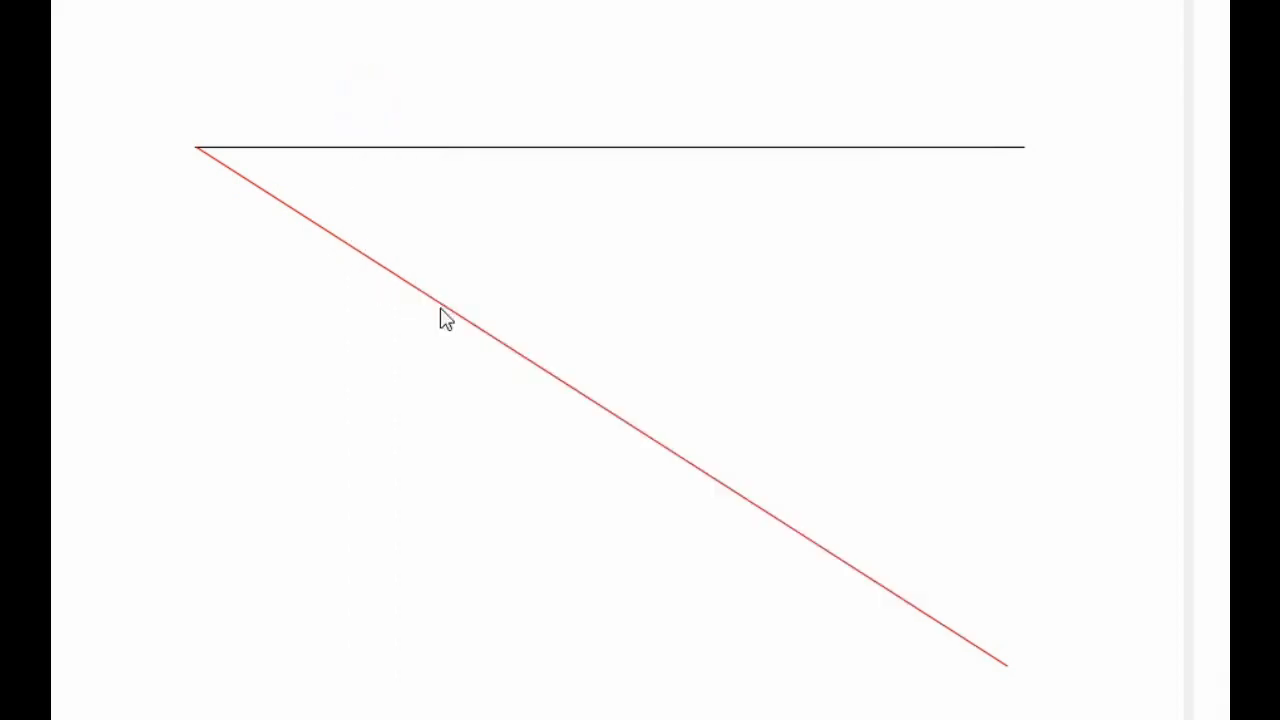
pyautogui.moveTo(958, 452)
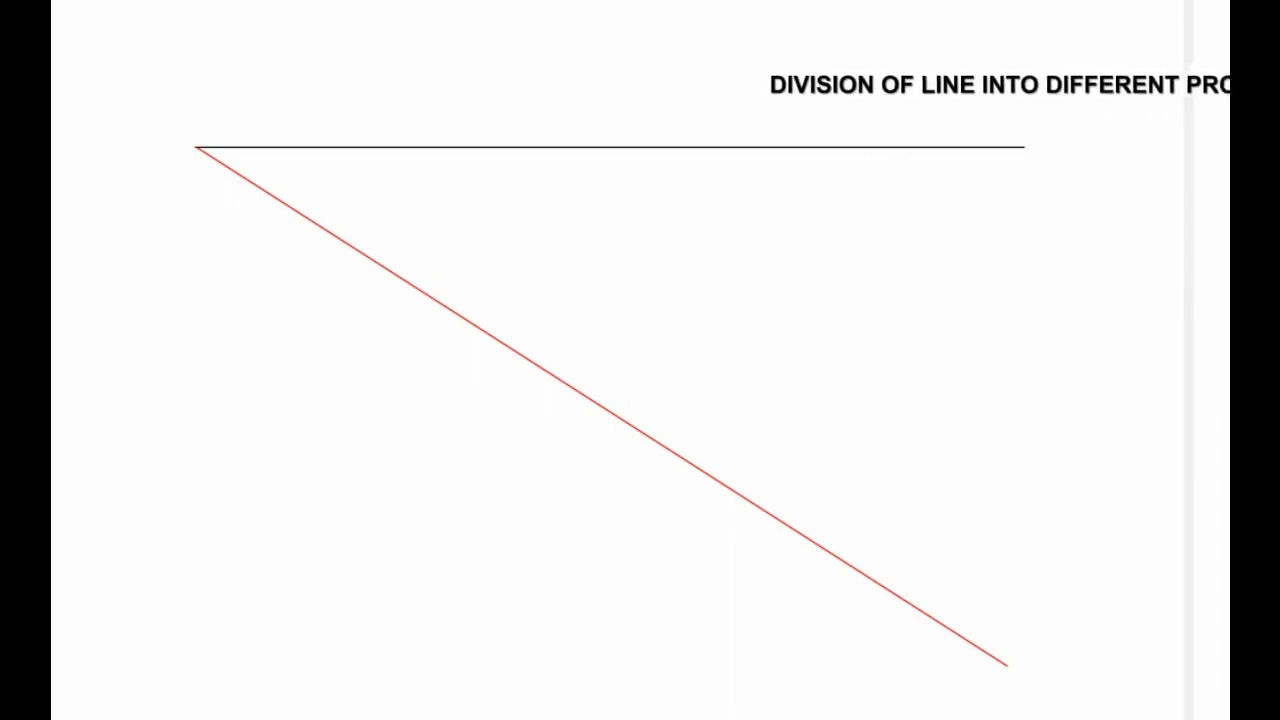
# - Place the compass at point A, lying along the red inclined line
pyautogui.click(685, 385)
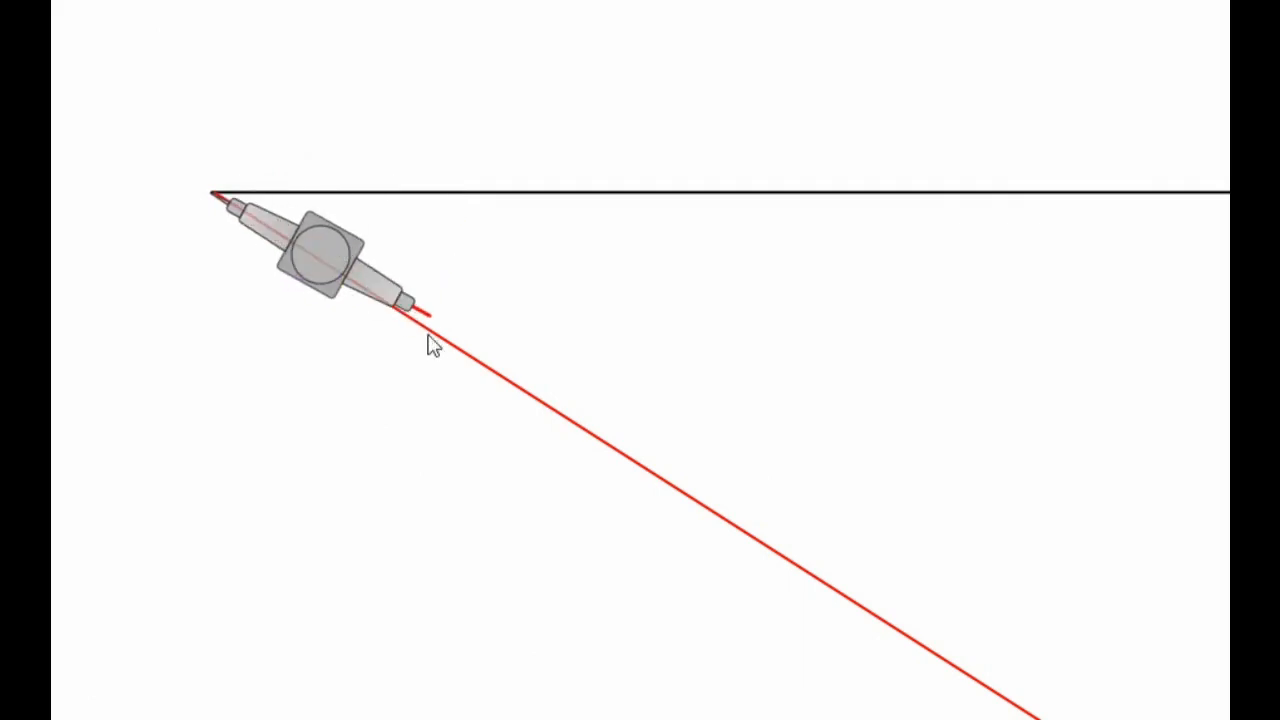
# - Step equal compass arcs along the red line and add a small text box
pyautogui.moveTo(430, 345); pyautogui.dragTo(615, 480)
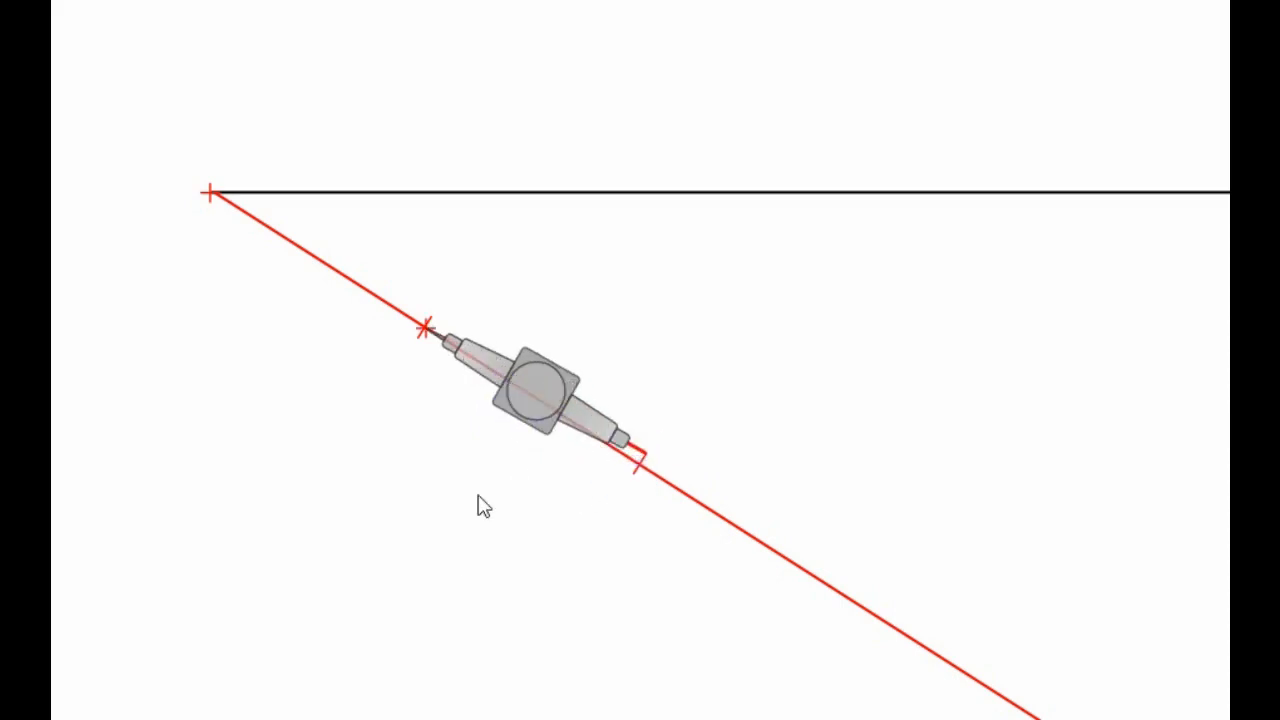
pyautogui.click(428, 330)
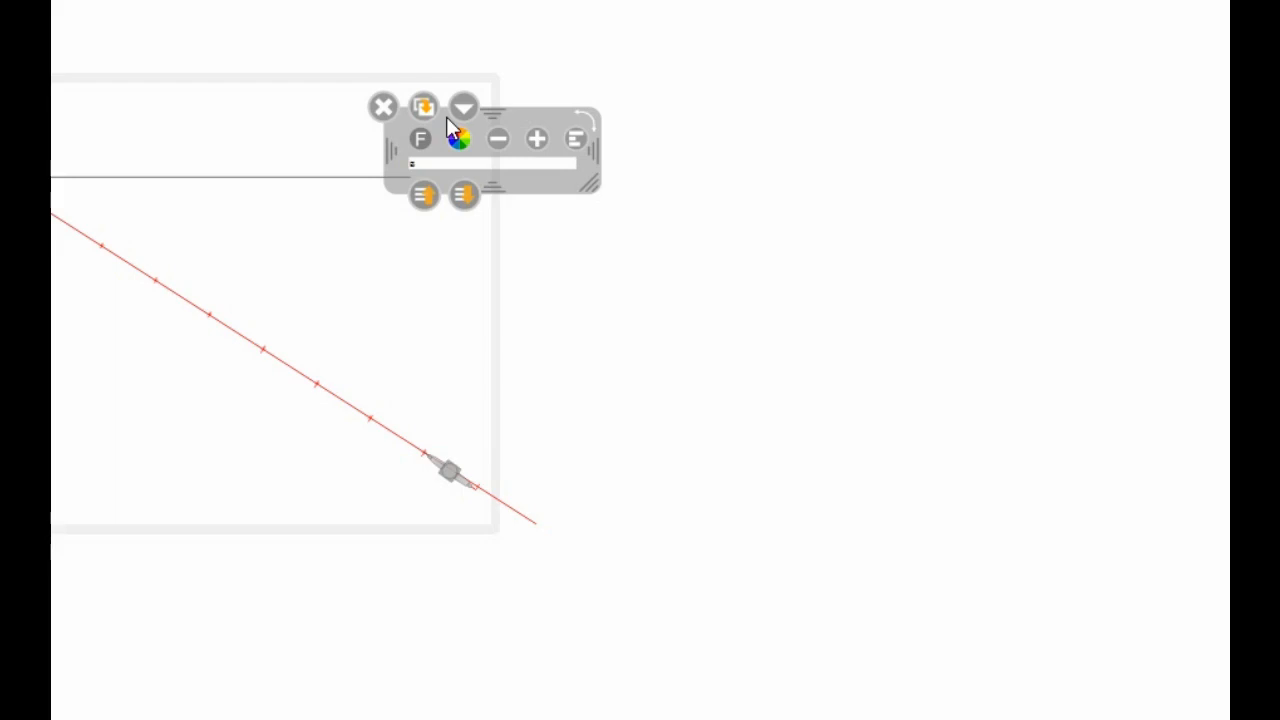
# - Adjust the text label's options to place end labels 'a' and 'c'
pyautogui.click(422, 106)
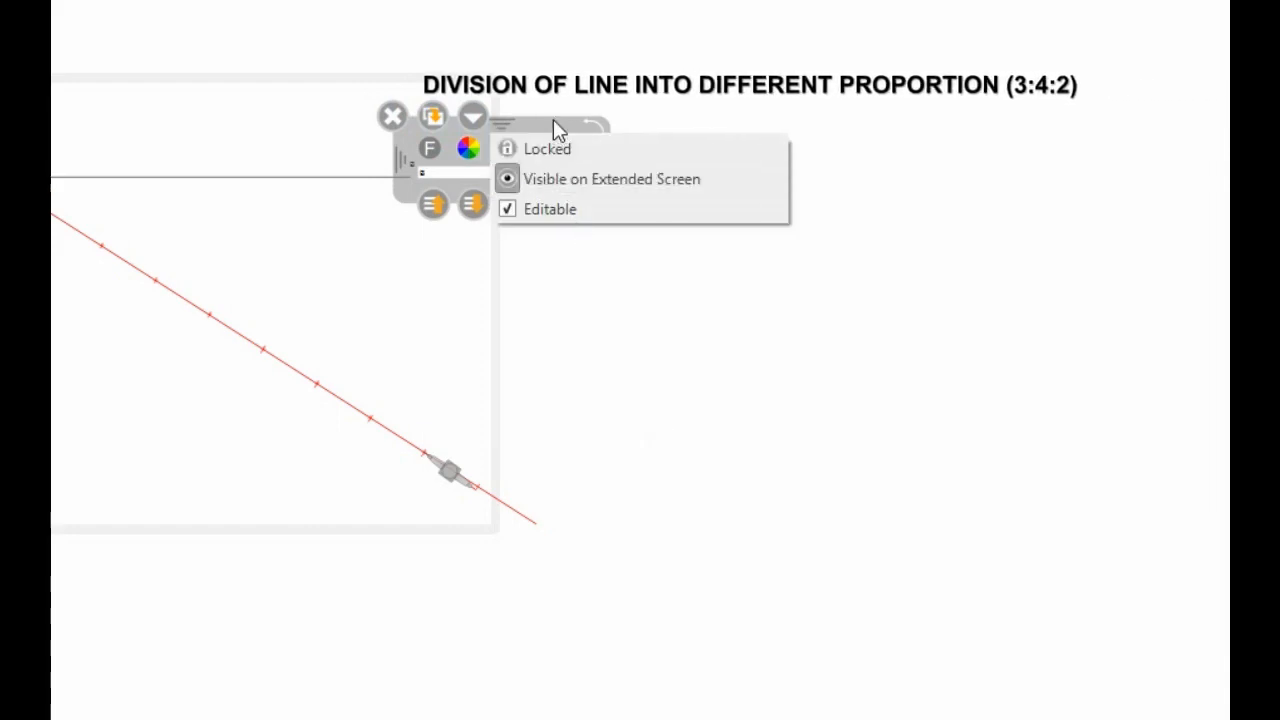
pyautogui.click(392, 116)
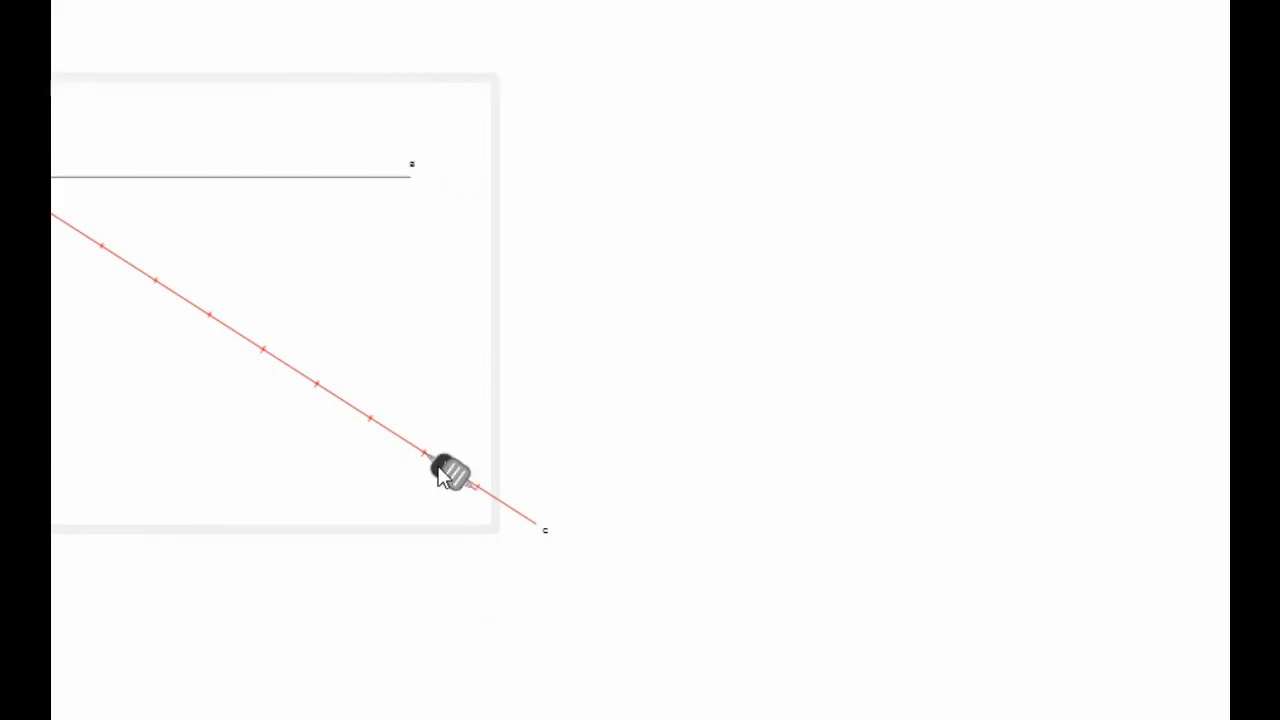
# - Select the compass on the board and remove it
pyautogui.click(432, 455)
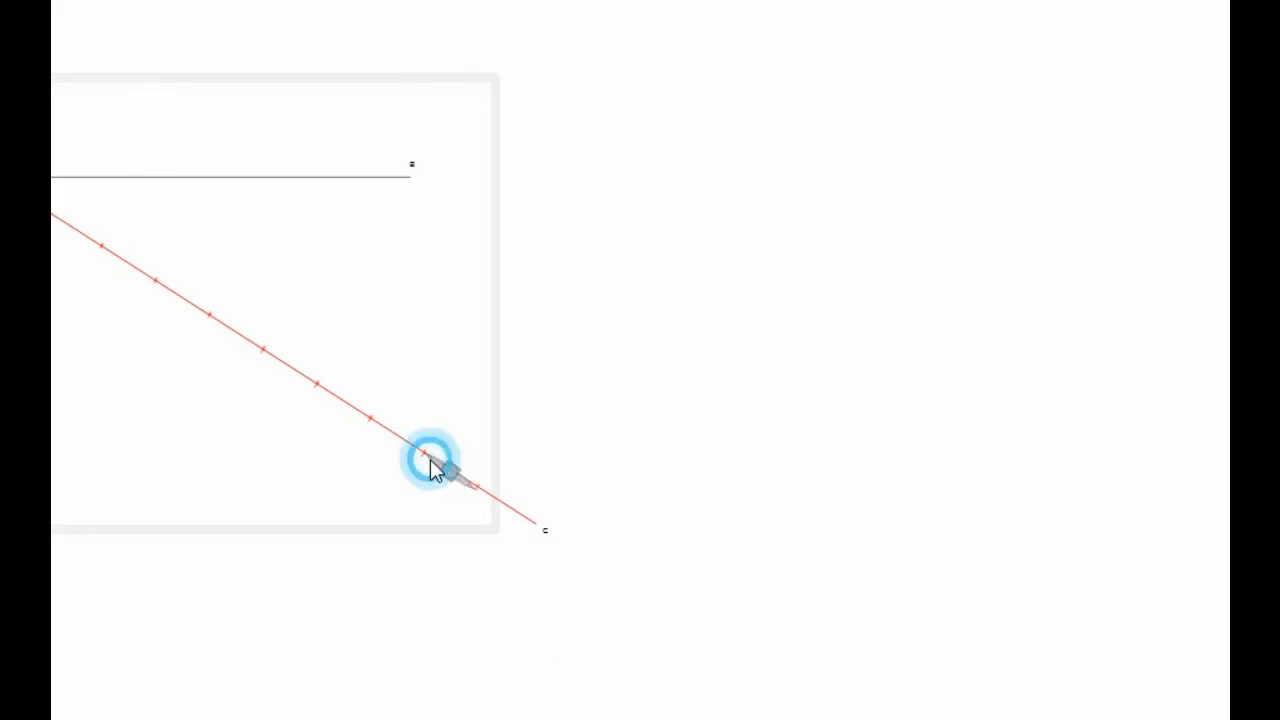
pyautogui.click(428, 455)
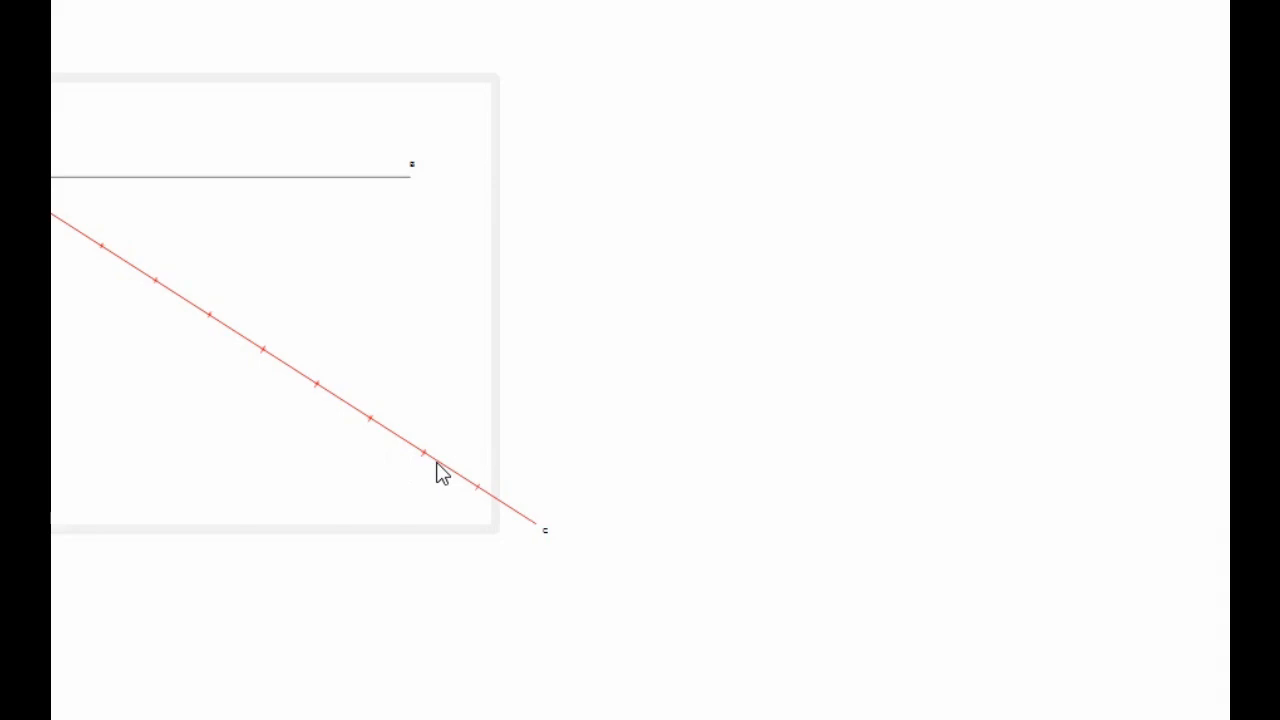
pyautogui.moveTo(222, 348)
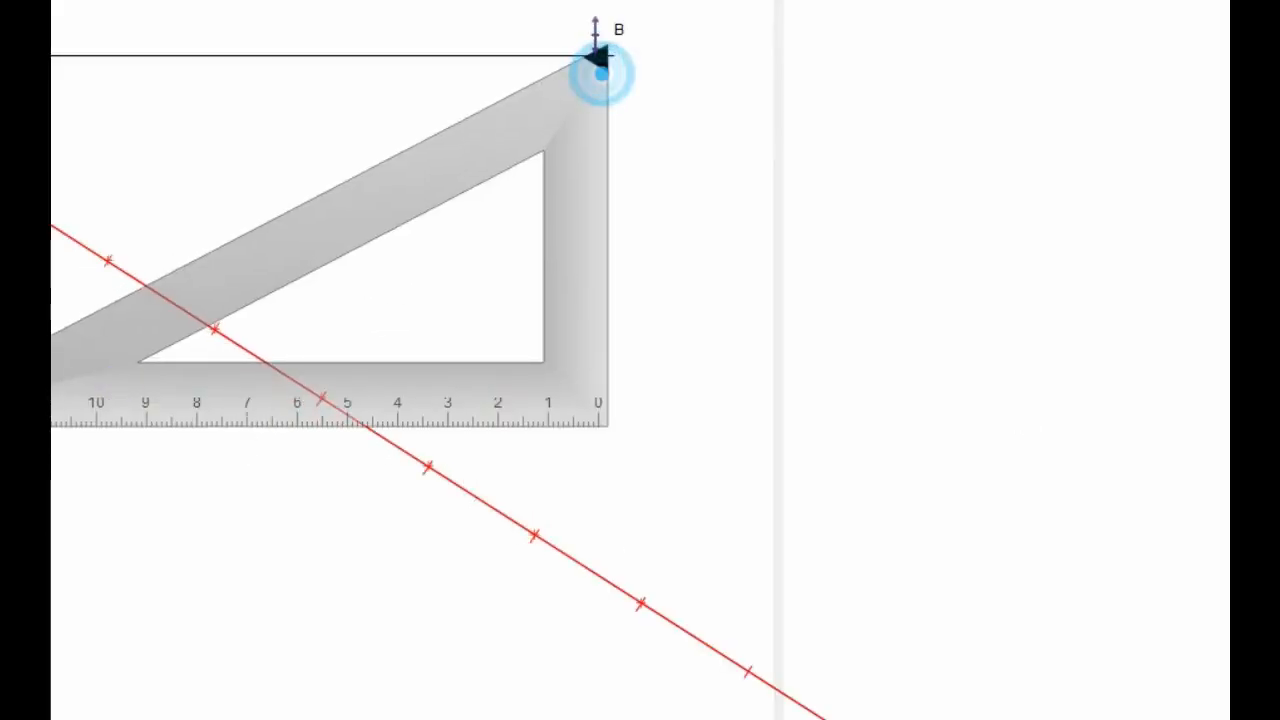
# - Rotate the set square at B to align with the last compass mark
pyautogui.moveTo(595, 65); pyautogui.dragTo(667, 544)
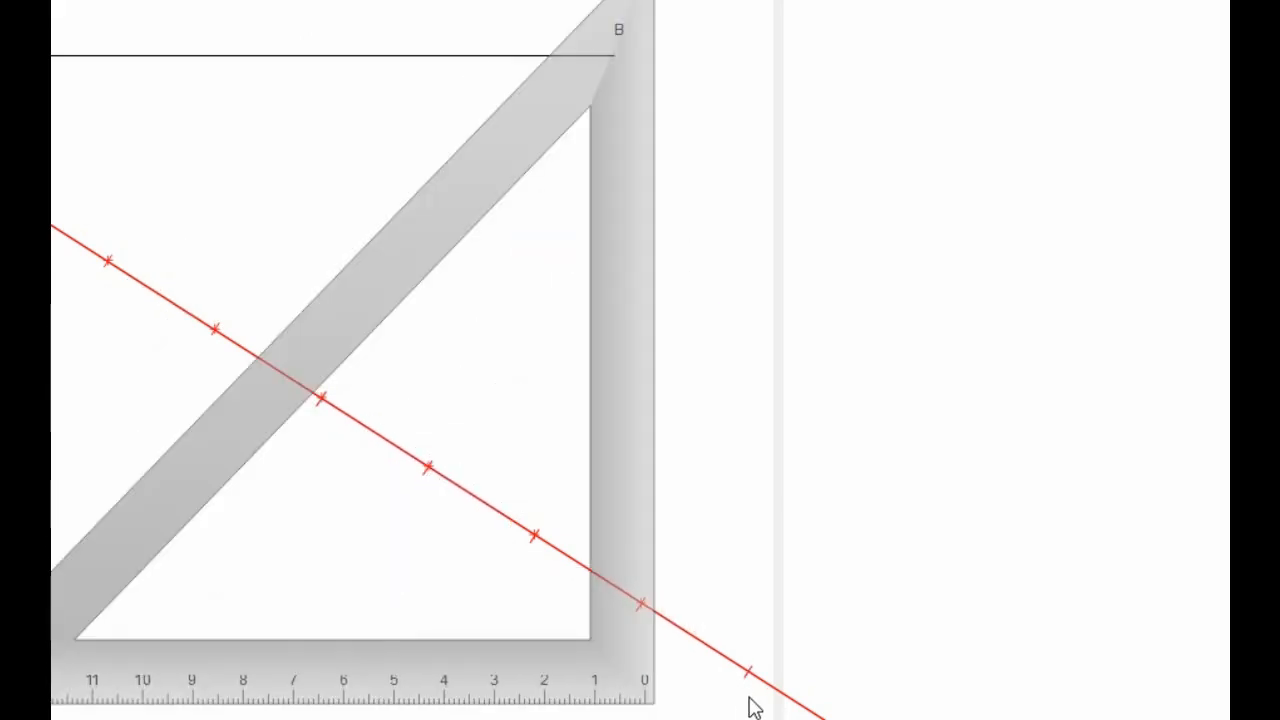
pyautogui.click(751, 690)
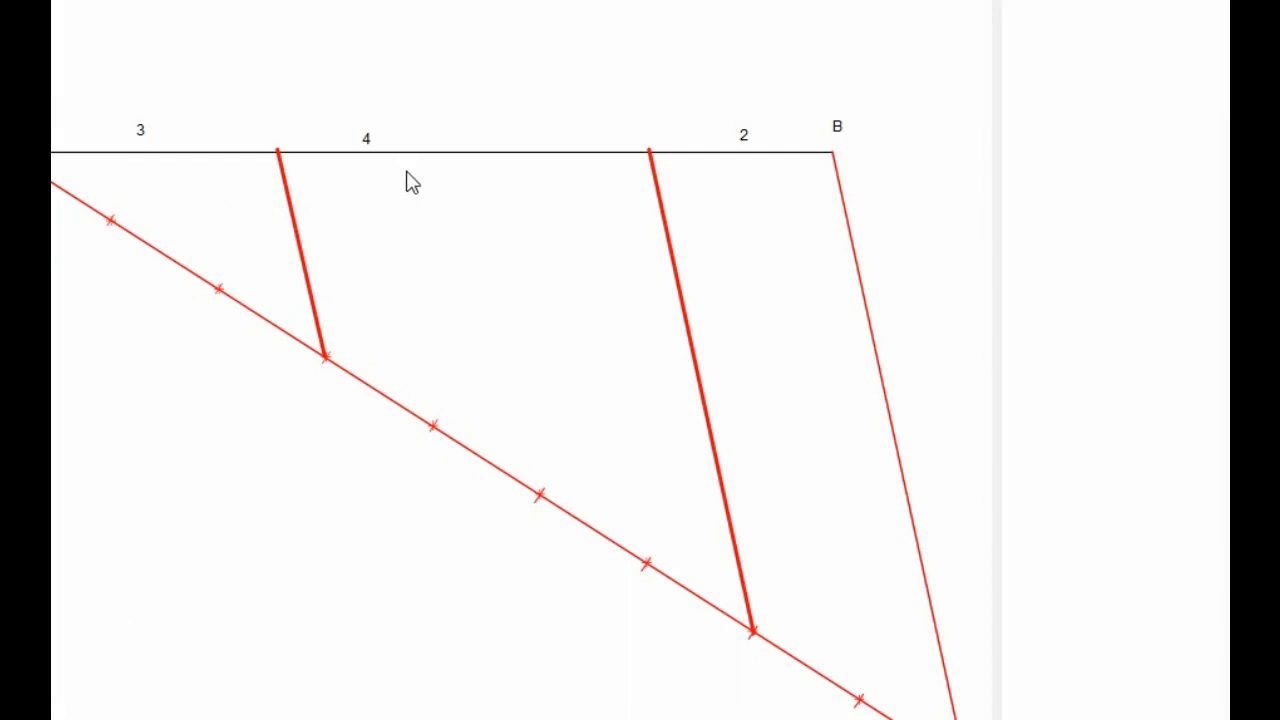
pyautogui.moveTo(513, 337)
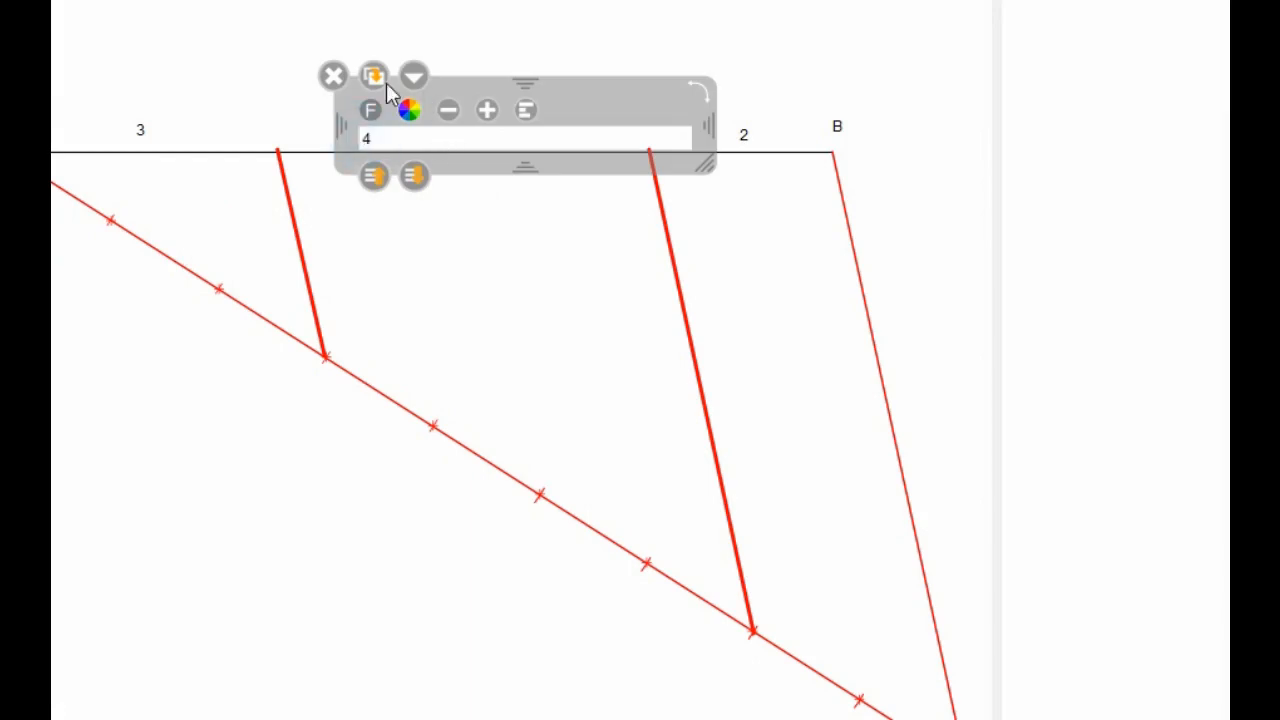
# - Add a '165MM' length label near segment label 4
pyautogui.click(590, 110)
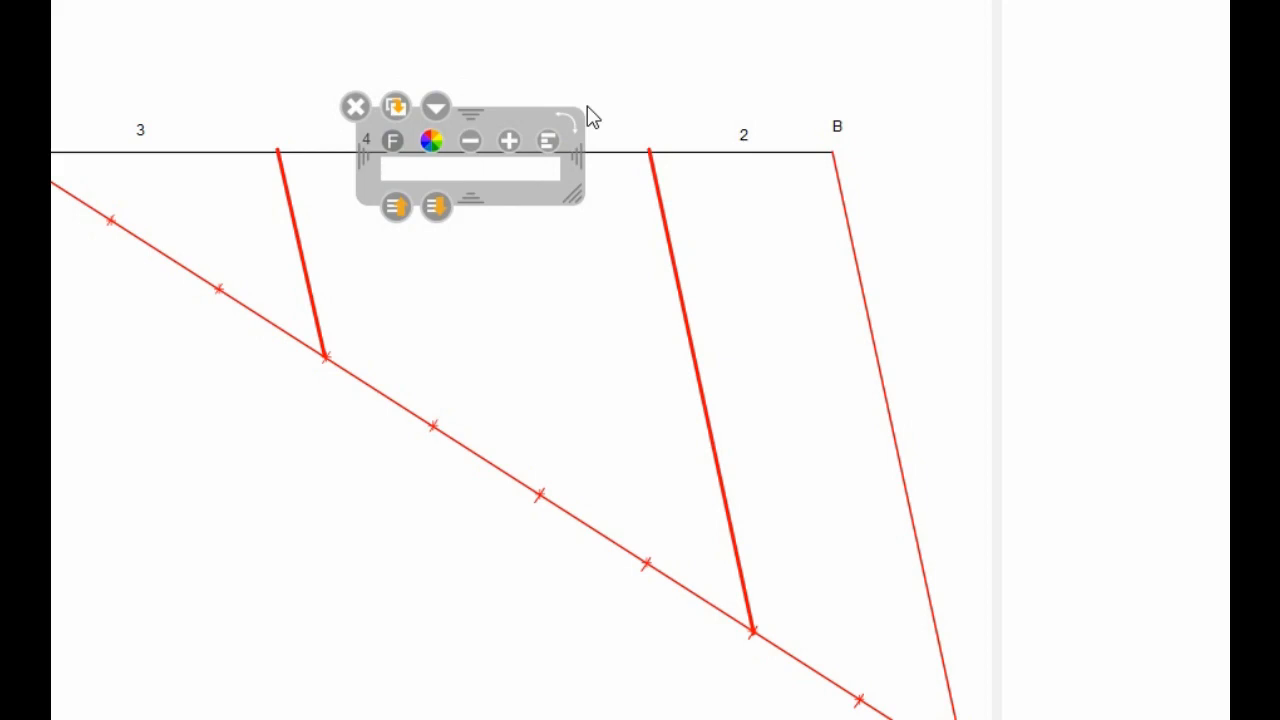
pyautogui.write('16')
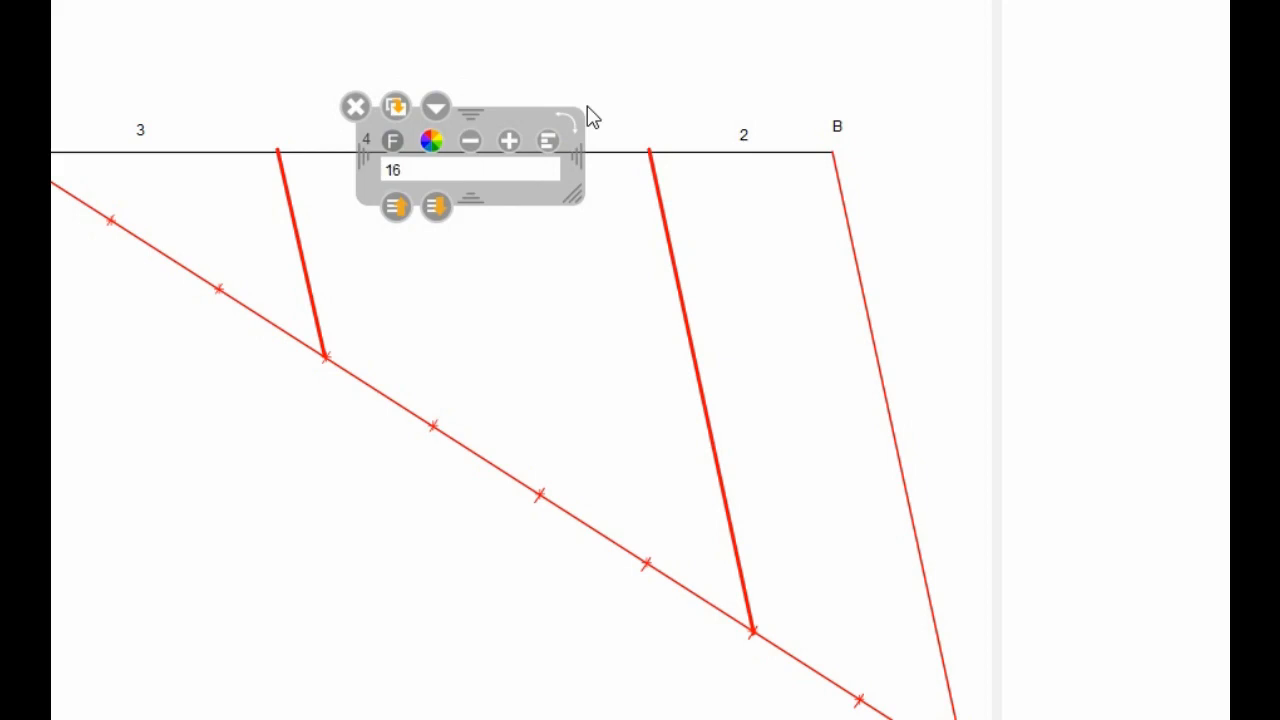
pyautogui.write('65MM')
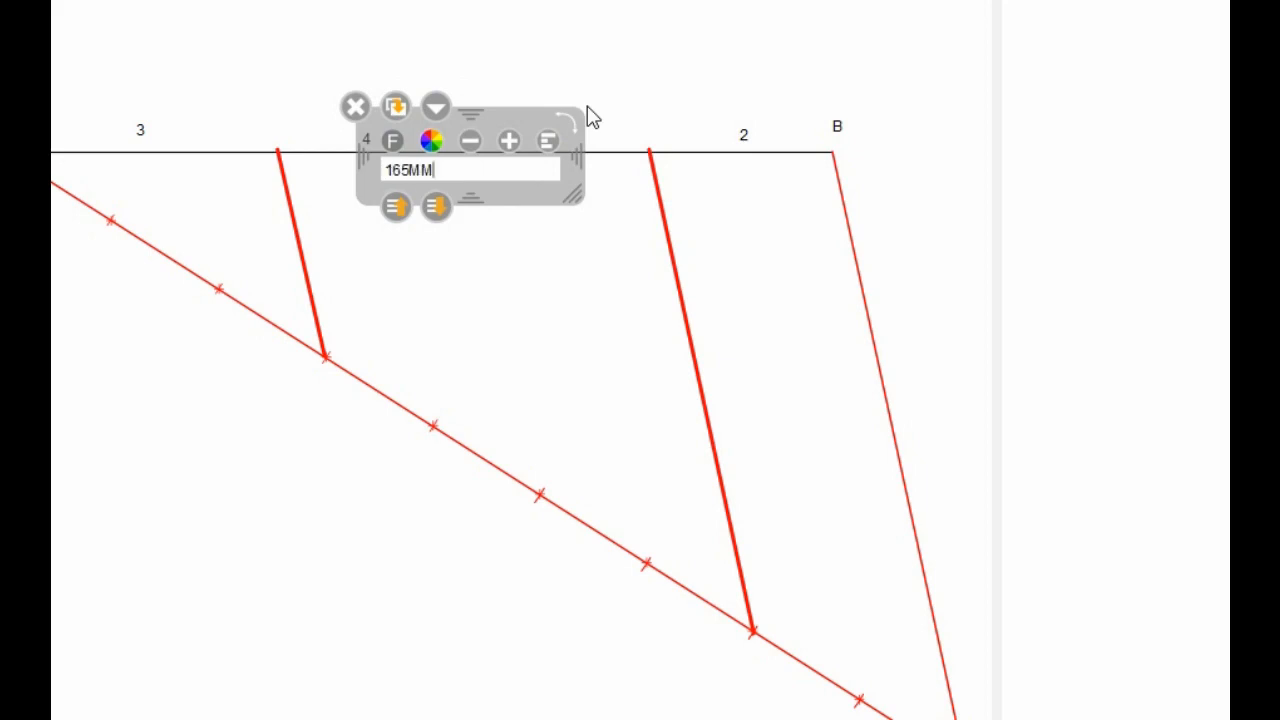